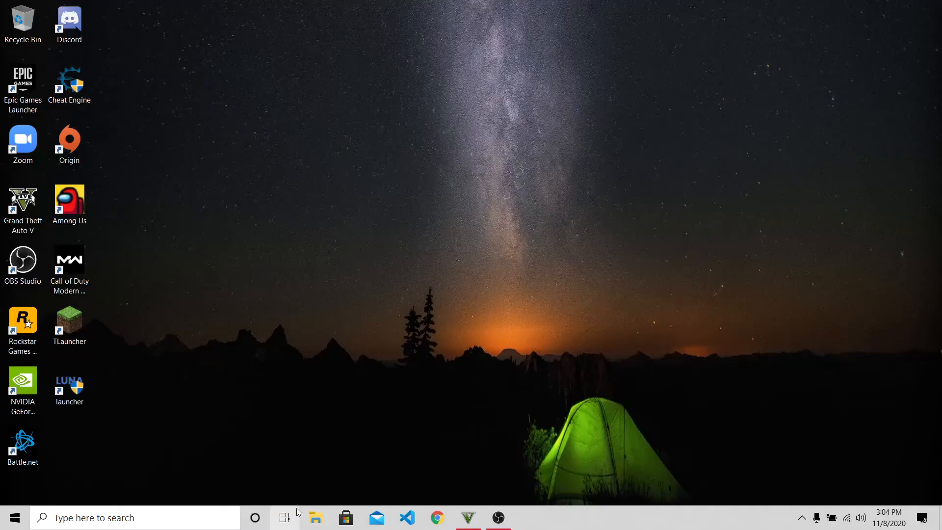
Step: Show the Downloads folder contents in File Explorer
{"action": "left_click", "coordinate": [315, 517]}
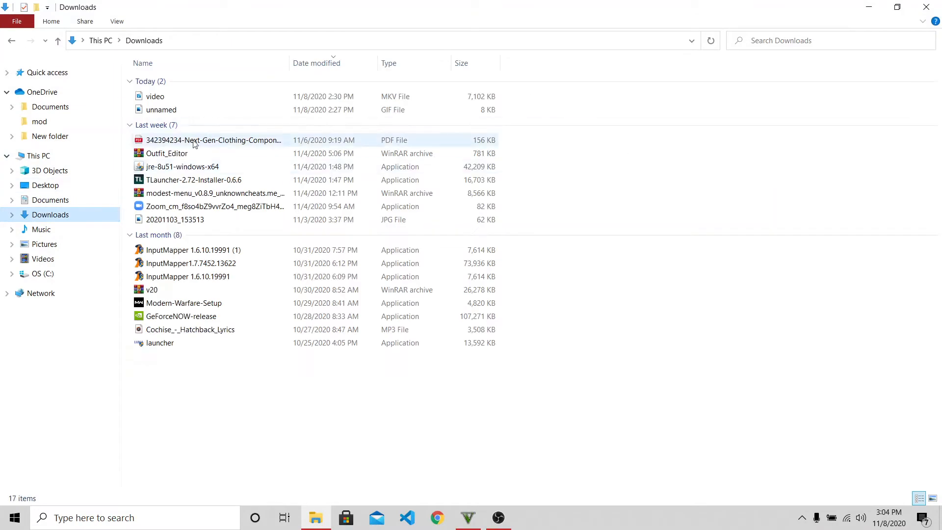
Step: Launch Outfit Editor.exe from inside the Outfit_Editor.rar archive's Outfit Editor folder
{"action": "double_click", "coordinate": [167, 153]}
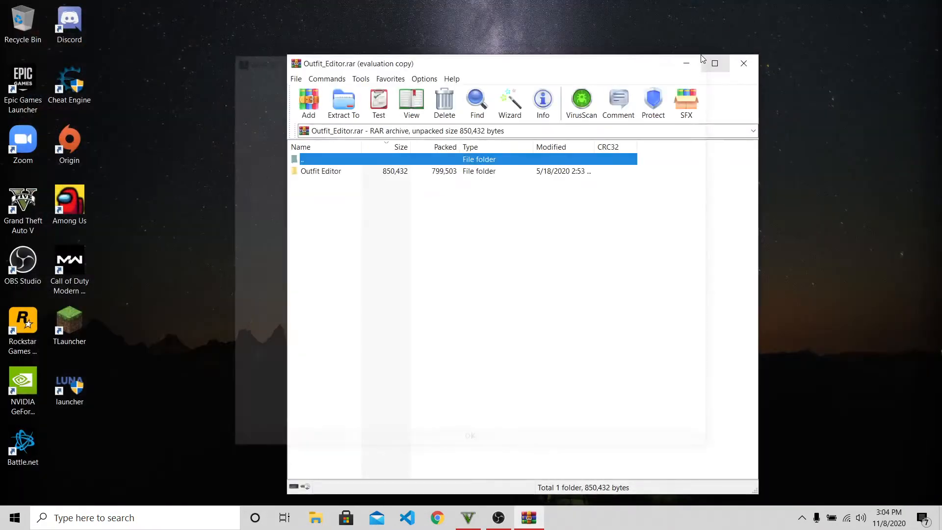
{"action": "left_click", "coordinate": [320, 170]}
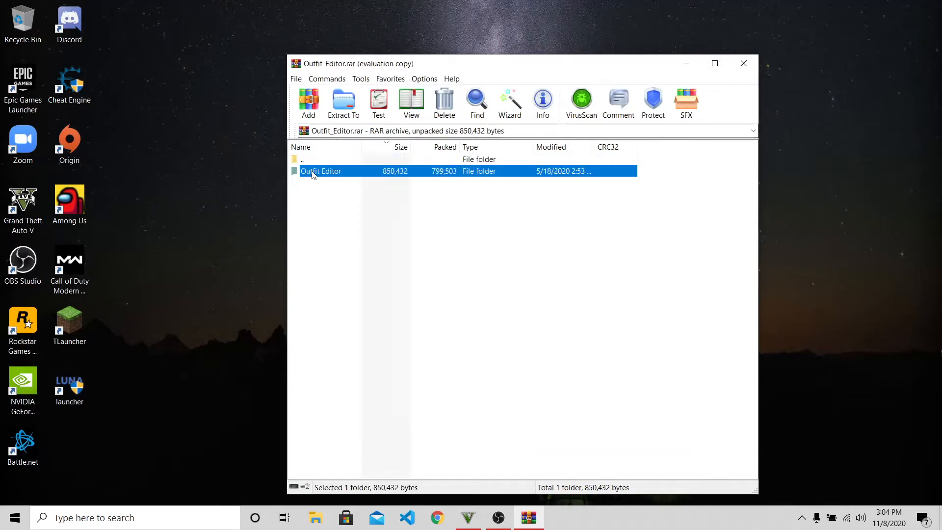
{"action": "double_click", "coordinate": [321, 170]}
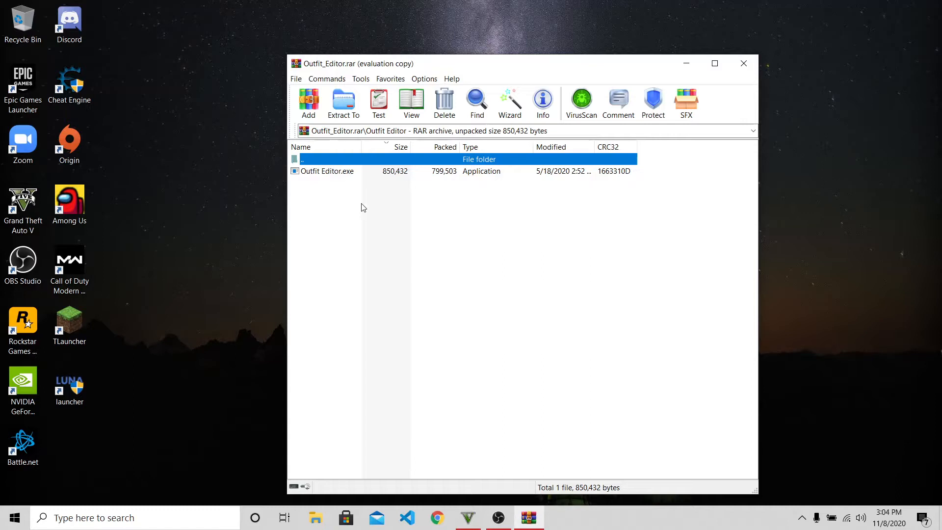
{"action": "left_click", "coordinate": [328, 171]}
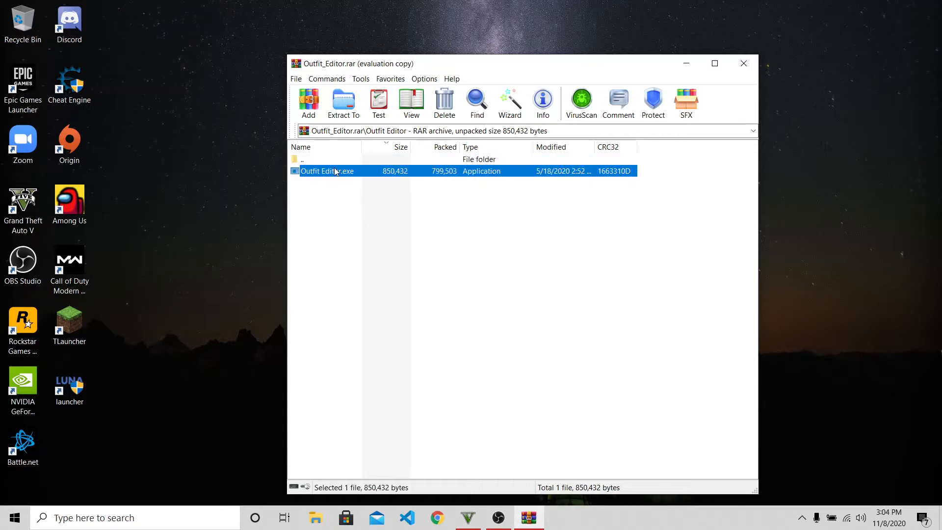
{"action": "double_click", "coordinate": [326, 171]}
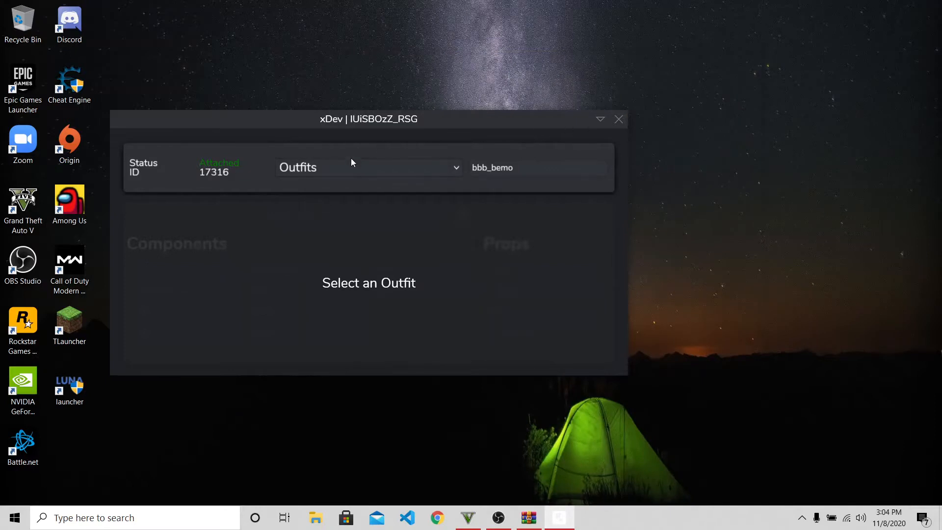
Step: Expand the Outfits dropdown, with outfit '5. test' loaded into the editor fields
{"action": "left_click", "coordinate": [368, 167]}
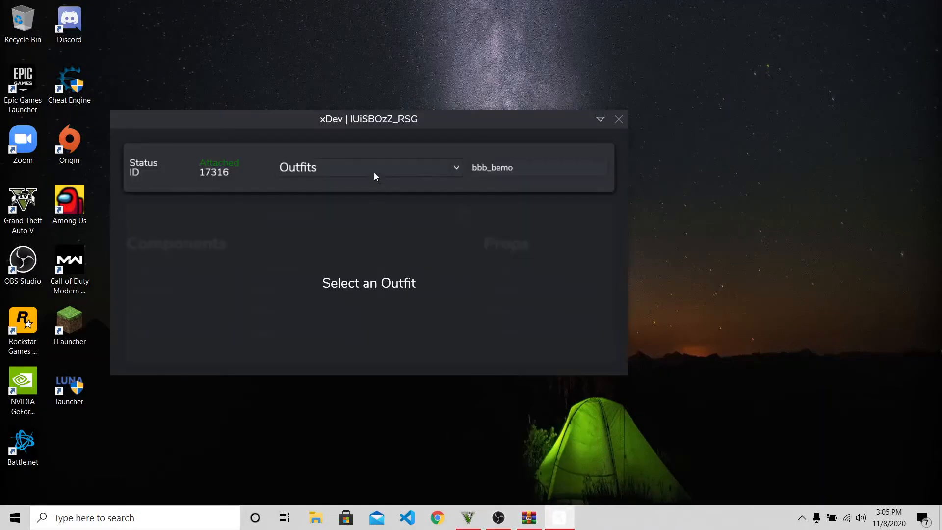
{"action": "left_click", "coordinate": [367, 166]}
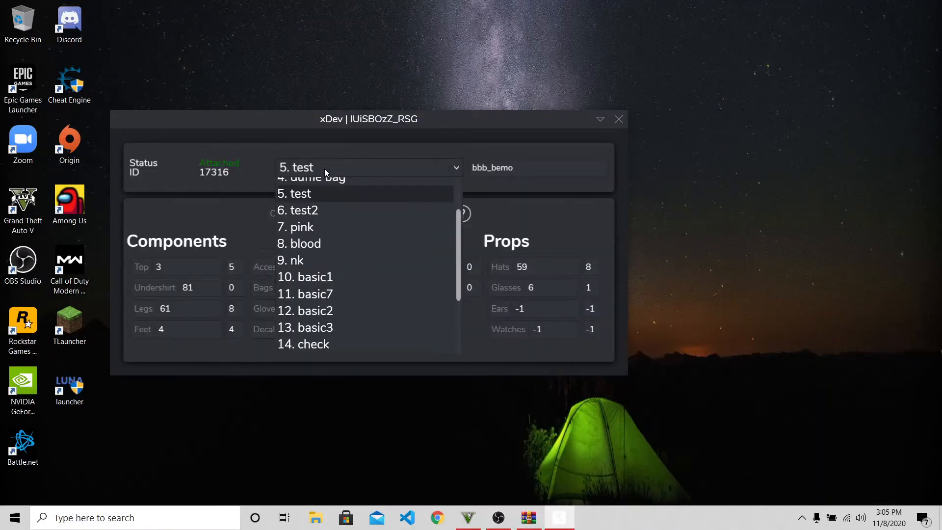
Step: Load '4. duffle bag', set its Feet values to 4 and 0, then close the editor
{"action": "left_click", "coordinate": [315, 177]}
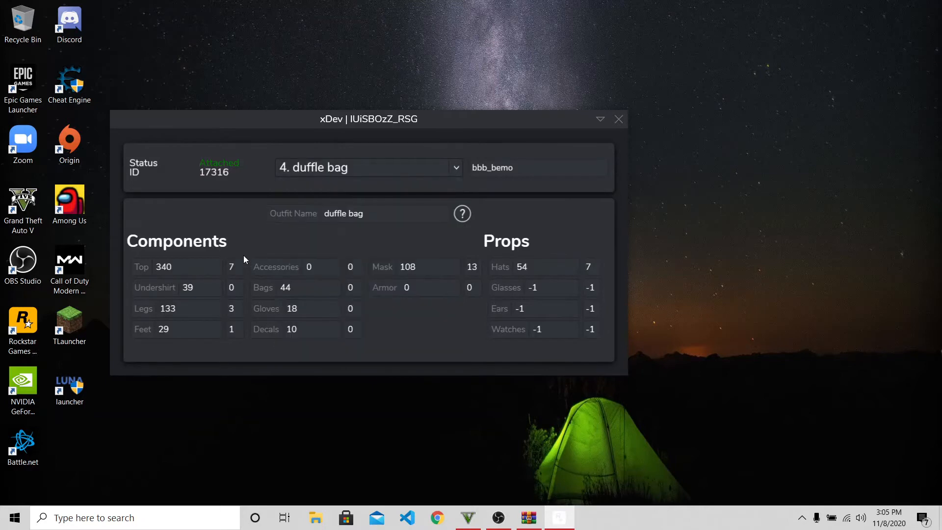
{"action": "left_click", "coordinate": [175, 267]}
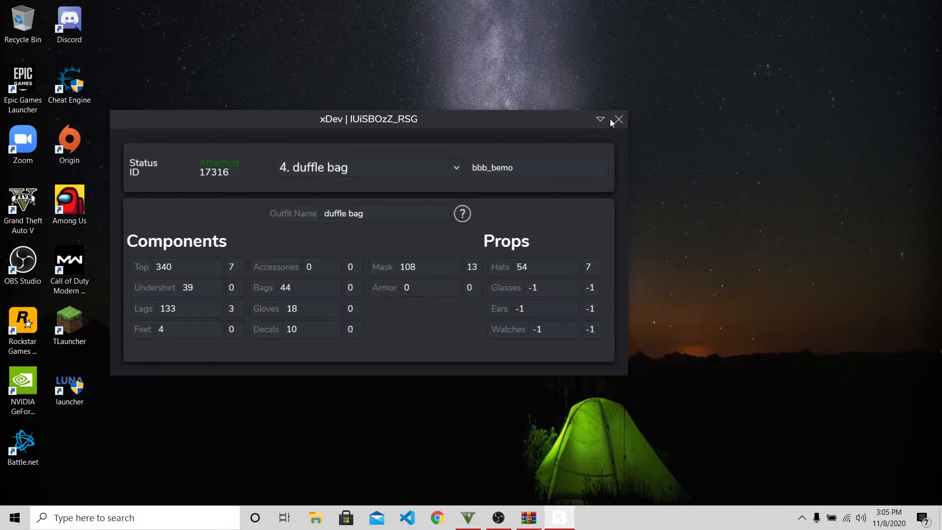
{"action": "left_click", "coordinate": [617, 119]}
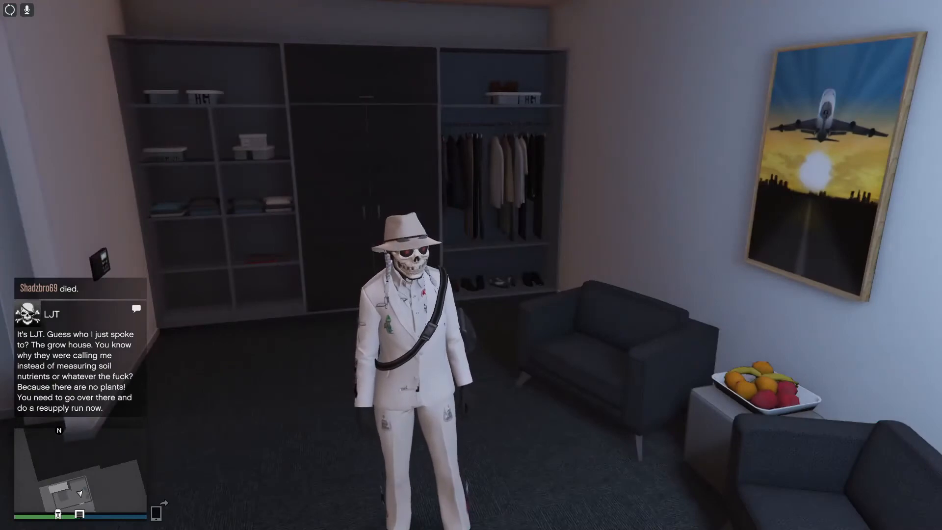
Step: From the Interaction Menu's Style page, cycle the Outfit row through blood, basic8 and test2
{"action": "key", "text": "m"}
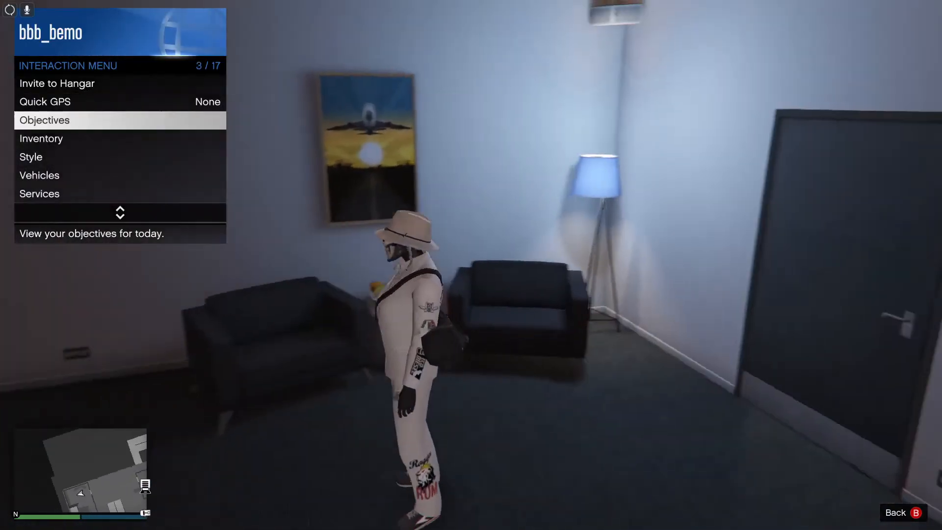
{"action": "left_click", "coordinate": [31, 157]}
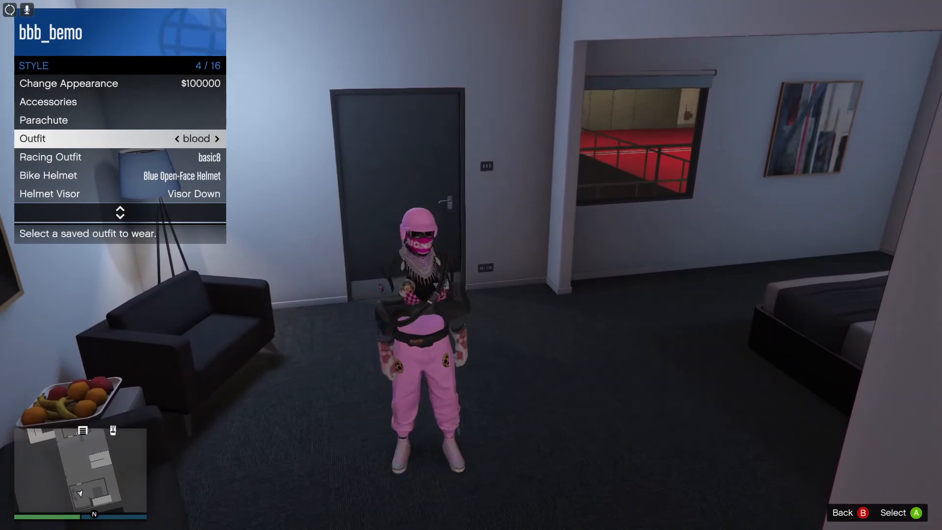
{"action": "left_click", "coordinate": [216, 138]}
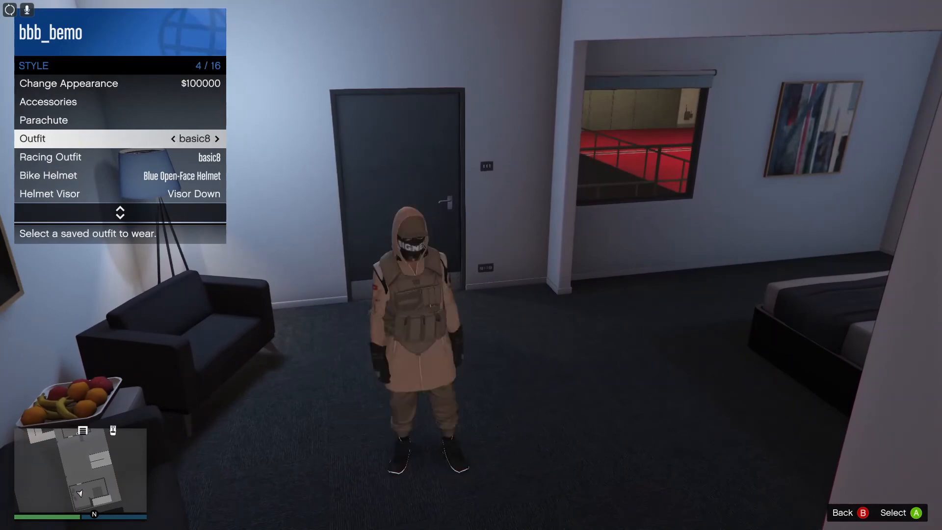
{"action": "left_click", "coordinate": [216, 139]}
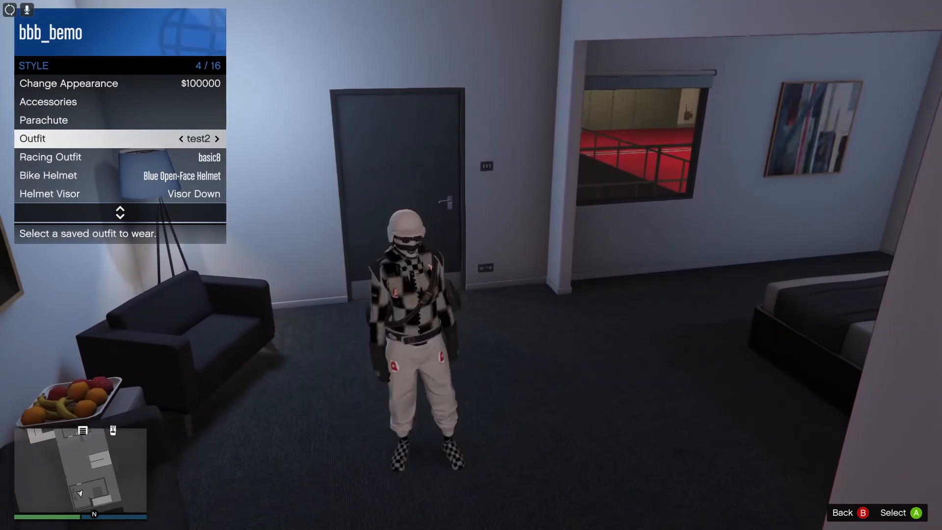